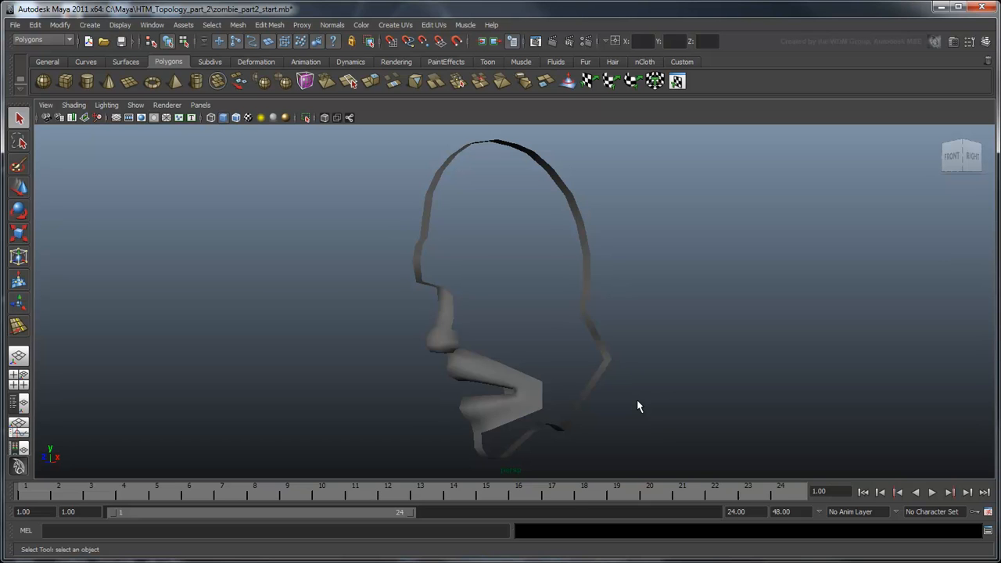
mouse_move(514, 397)
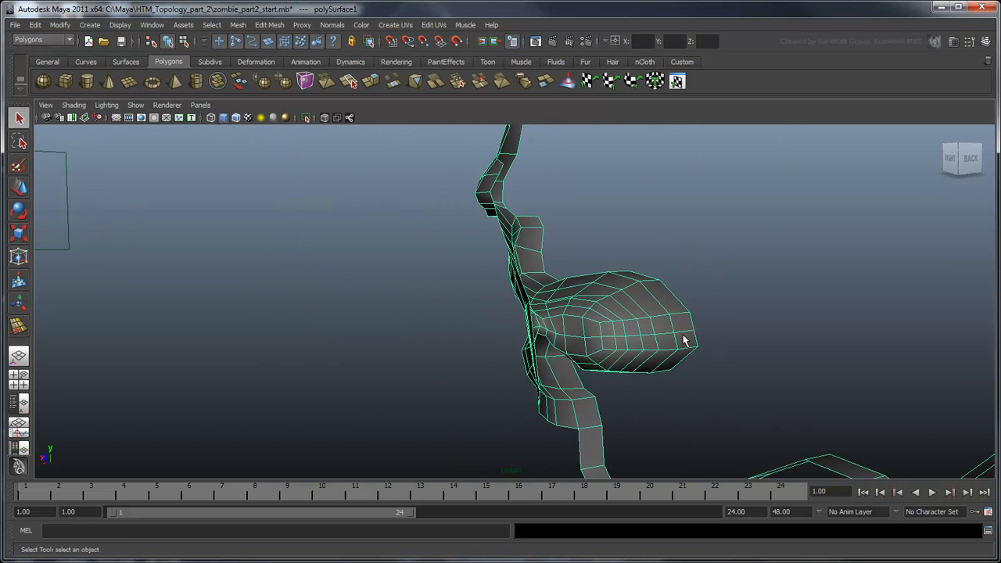
Move the first upper-lip vertices with the Move tool to even their edge spacing.
left_click_drag(680, 341, 582, 312)
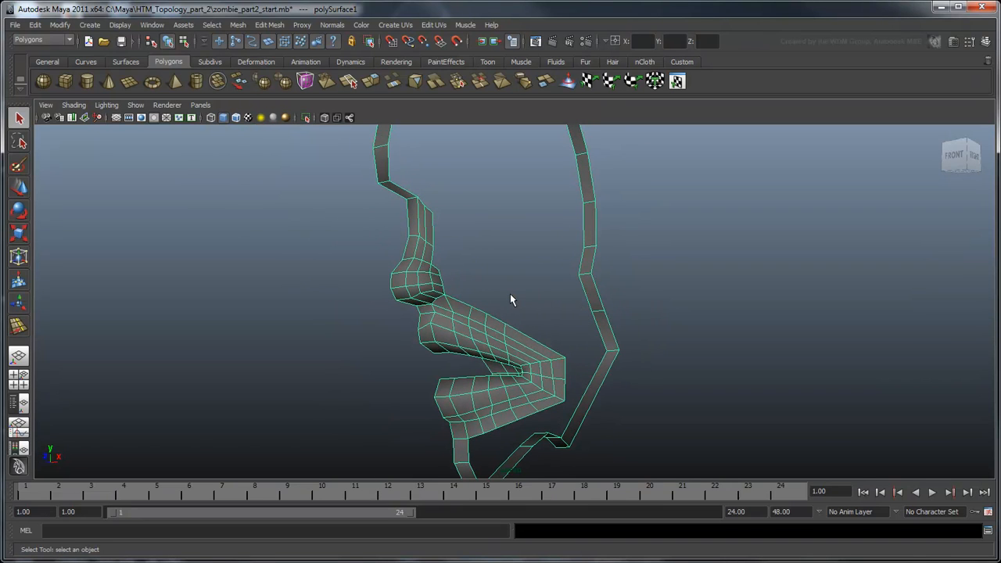
mouse_move(544, 303)
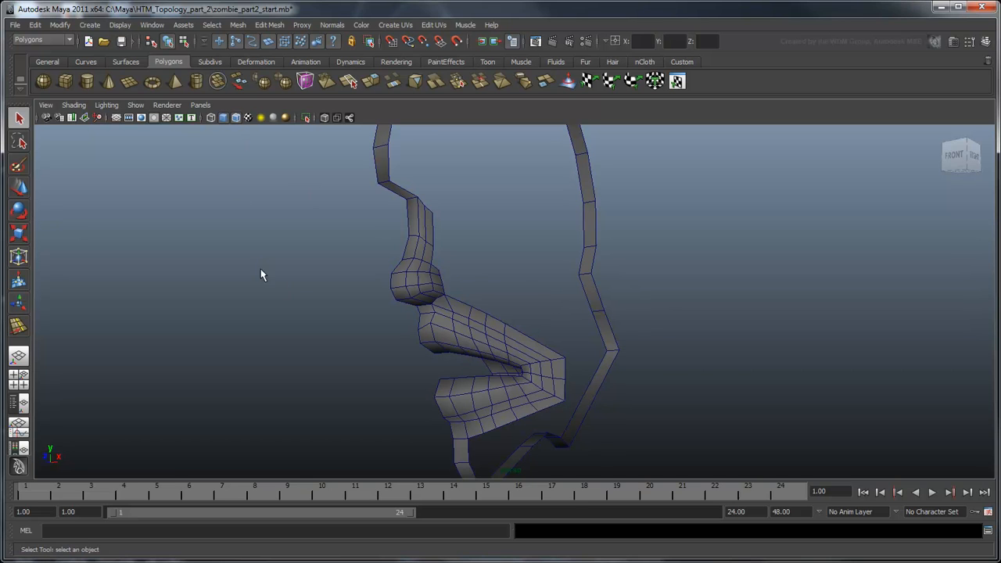
mouse_move(300, 304)
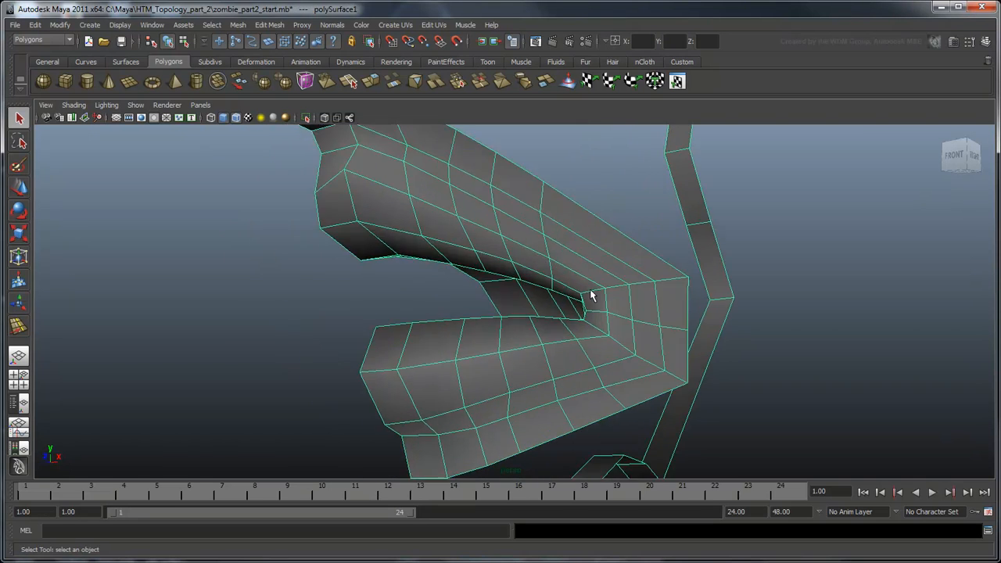
left_click_drag(591, 296, 610, 329)
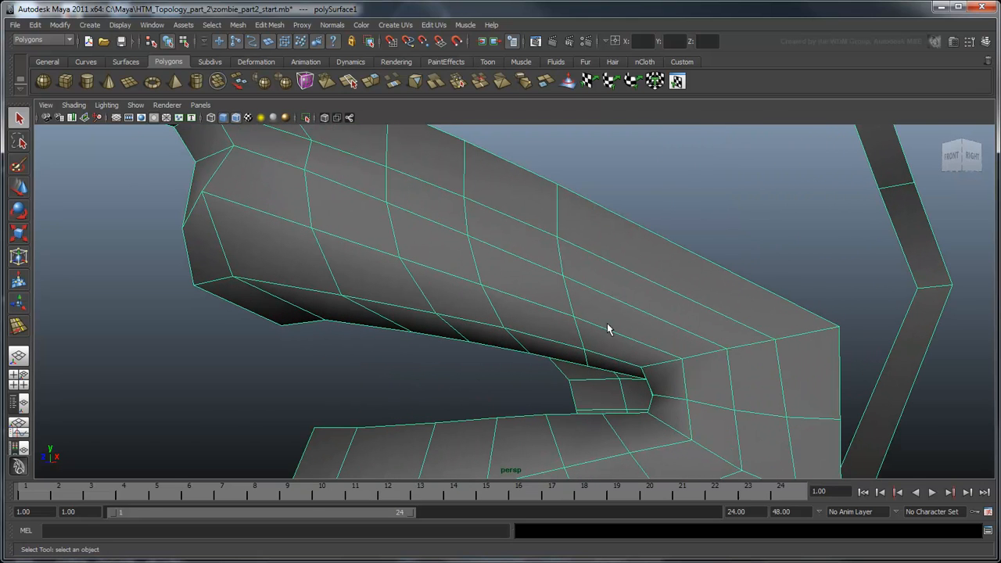
mouse_move(580, 324)
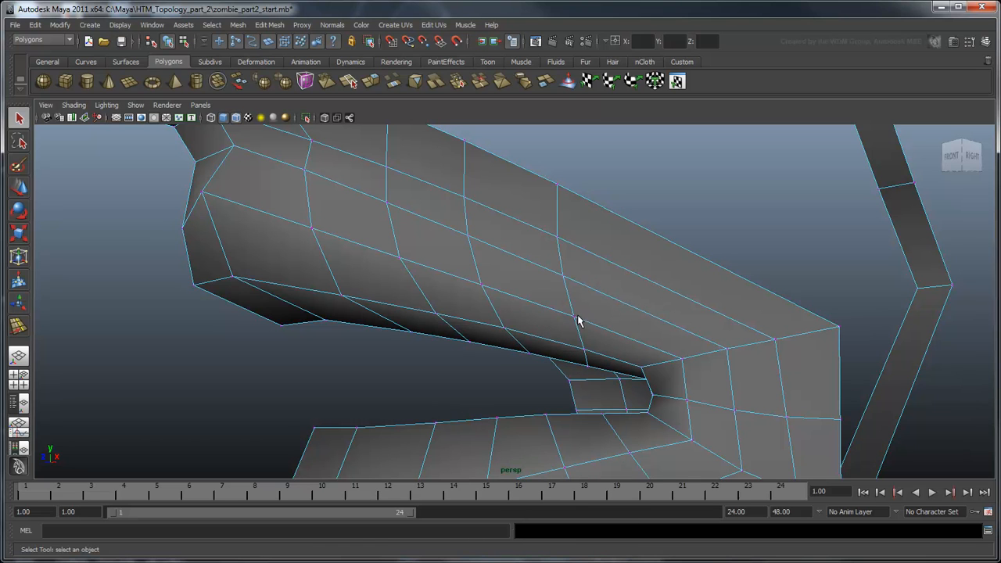
left_click(573, 316)
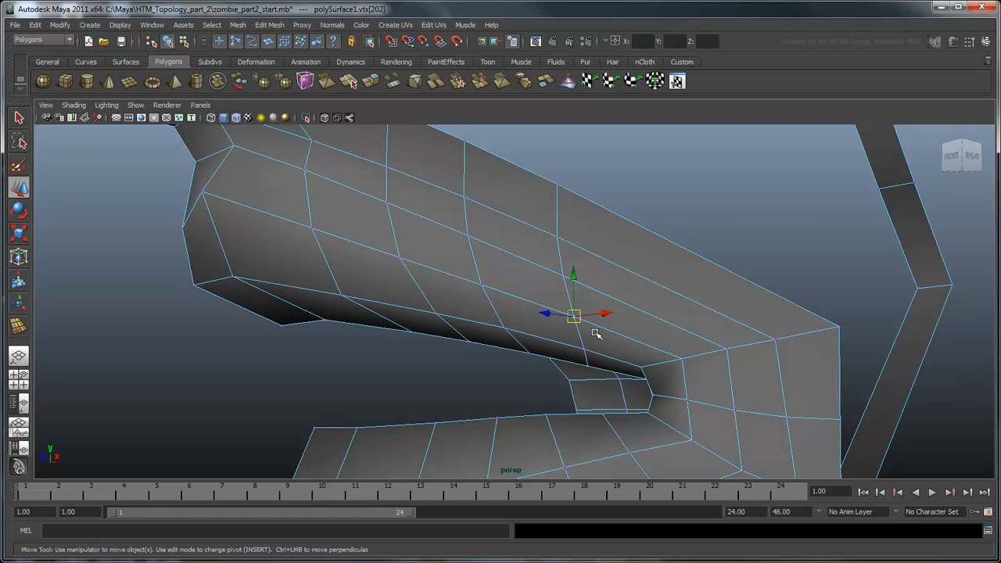
key("c")
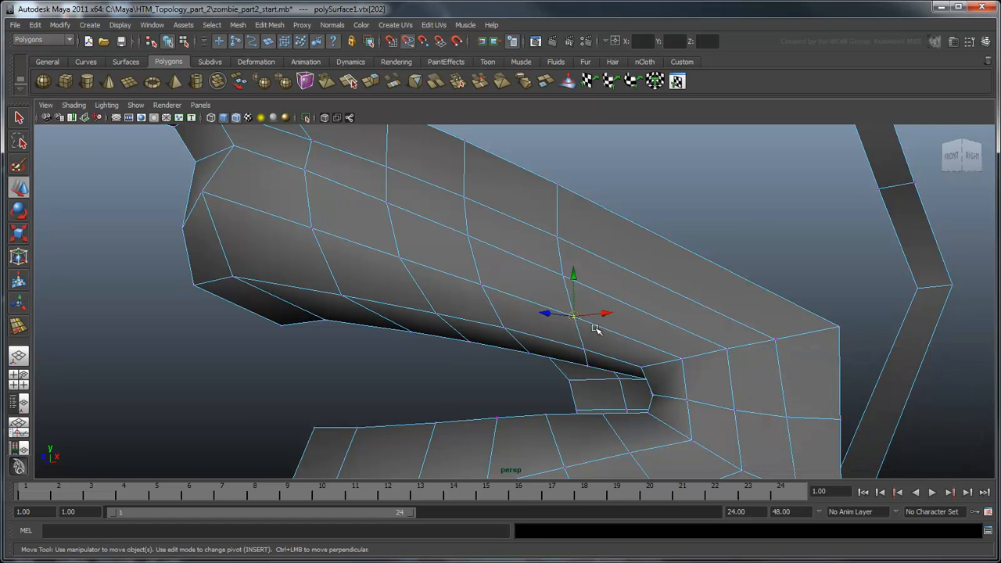
left_click_drag(575, 314, 598, 326)
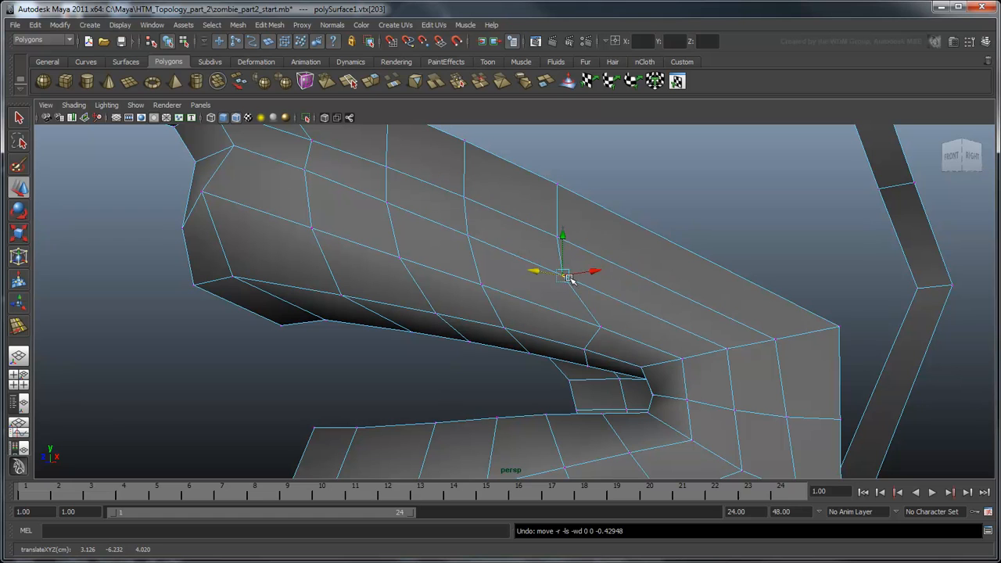
left_click_drag(563, 274, 618, 300)
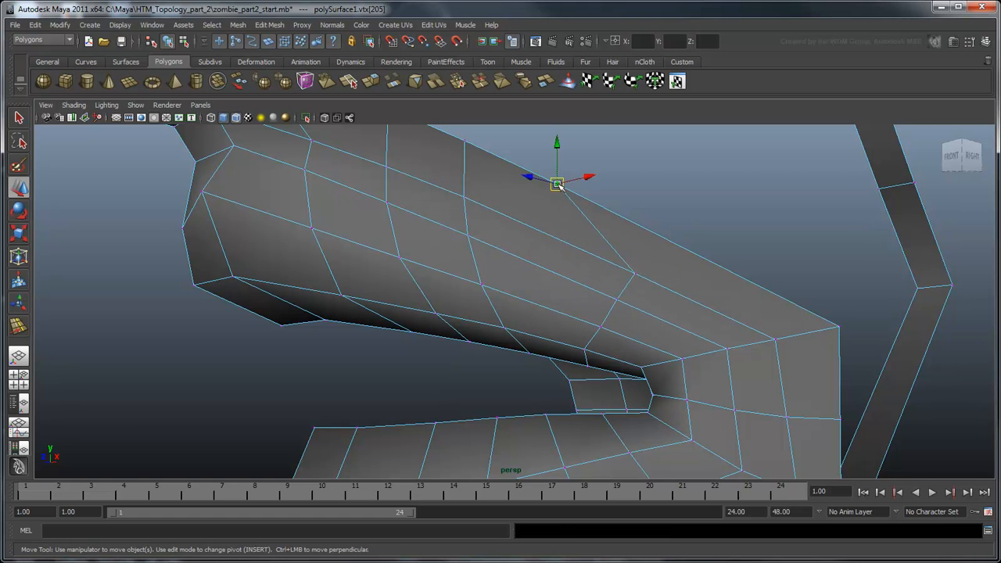
Reposition further upper-lip and lip-underside vertices into a smooth contour line.
left_click_drag(557, 185, 531, 331)
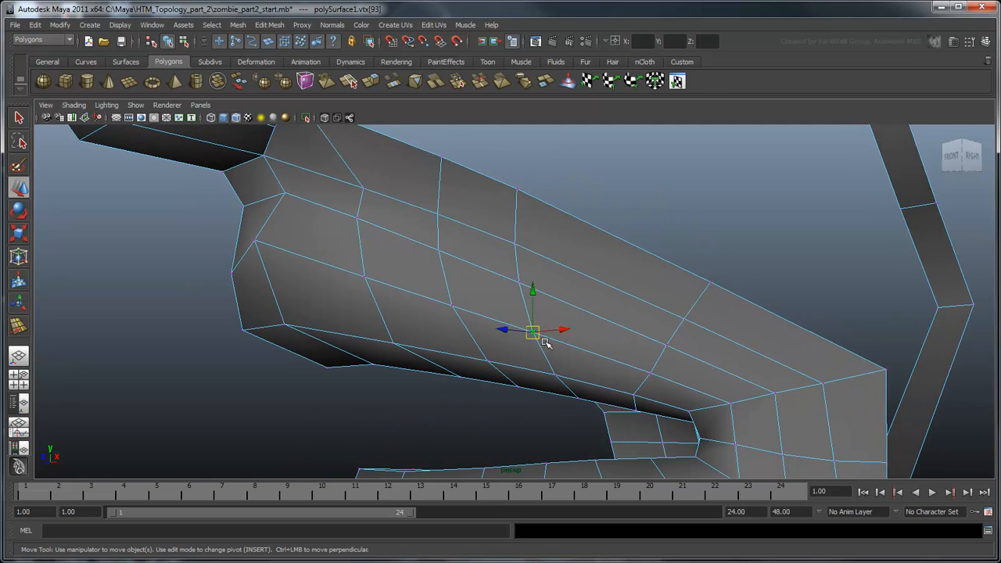
left_click_drag(532, 328, 578, 268)
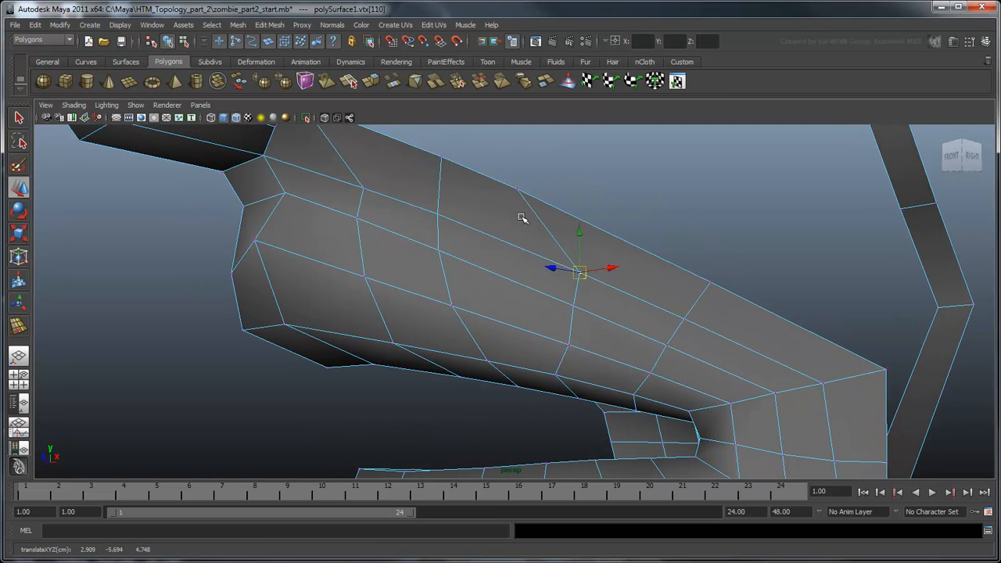
left_click_drag(579, 269, 493, 274)
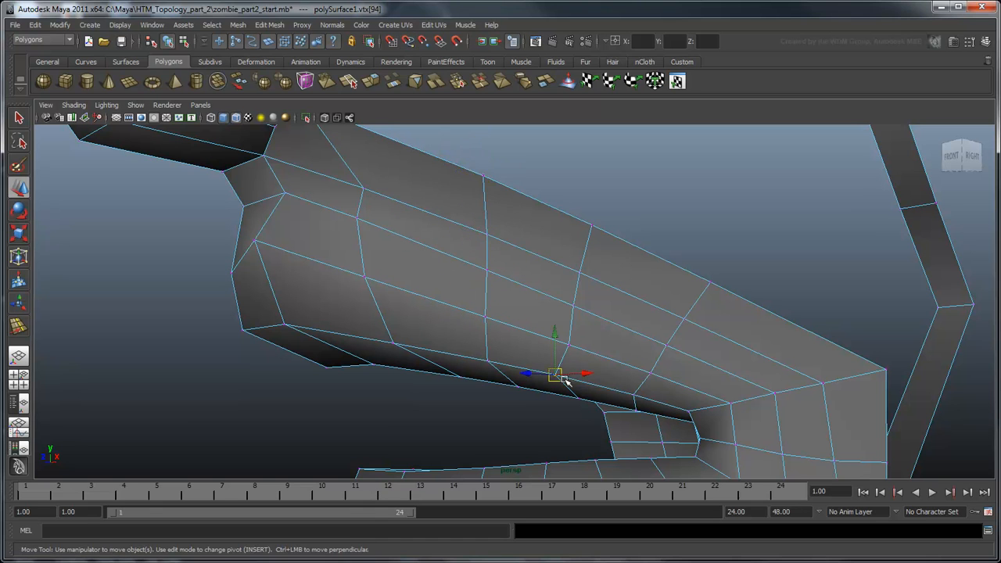
left_click_drag(555, 374, 654, 399)
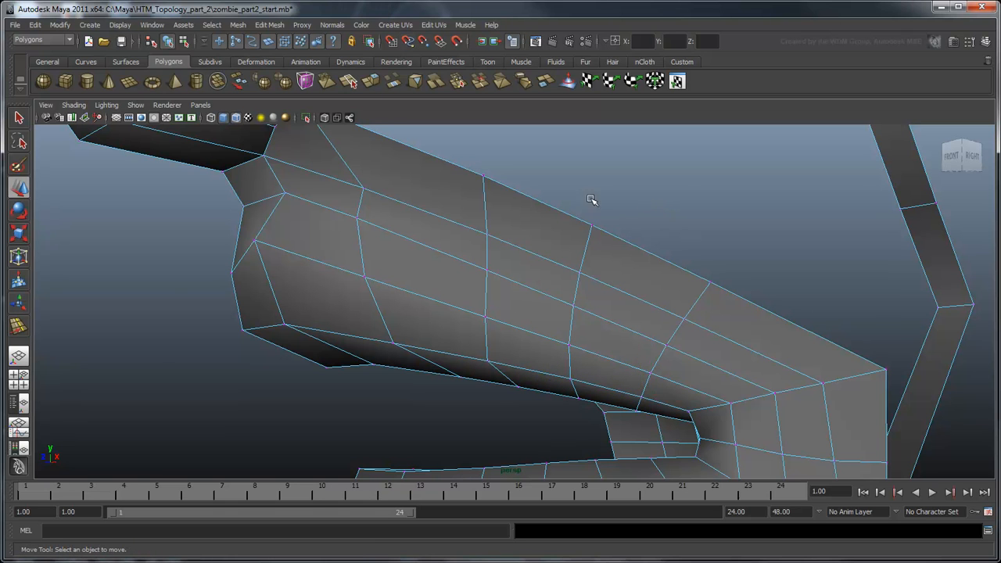
left_click_drag(591, 200, 619, 216)
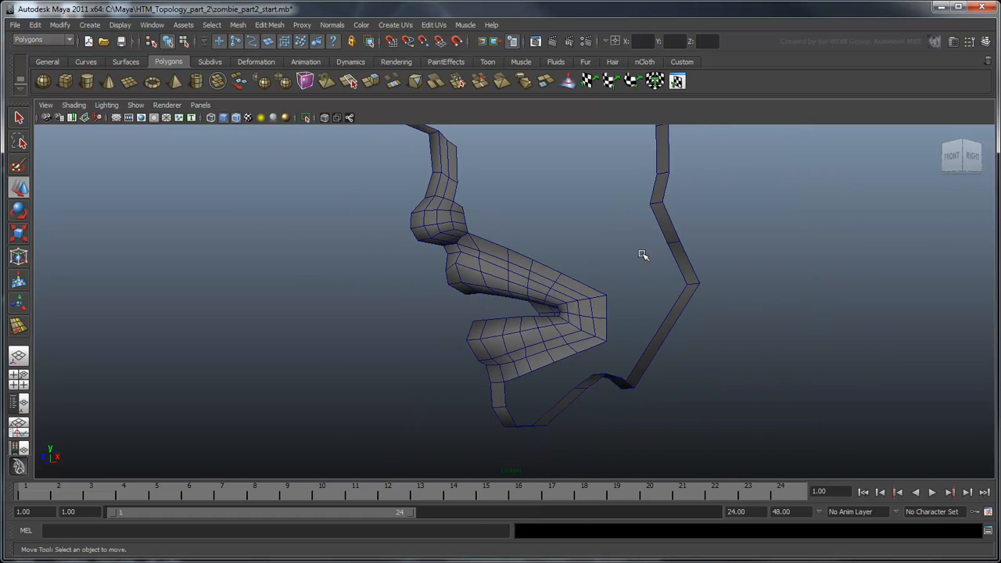
mouse_move(687, 318)
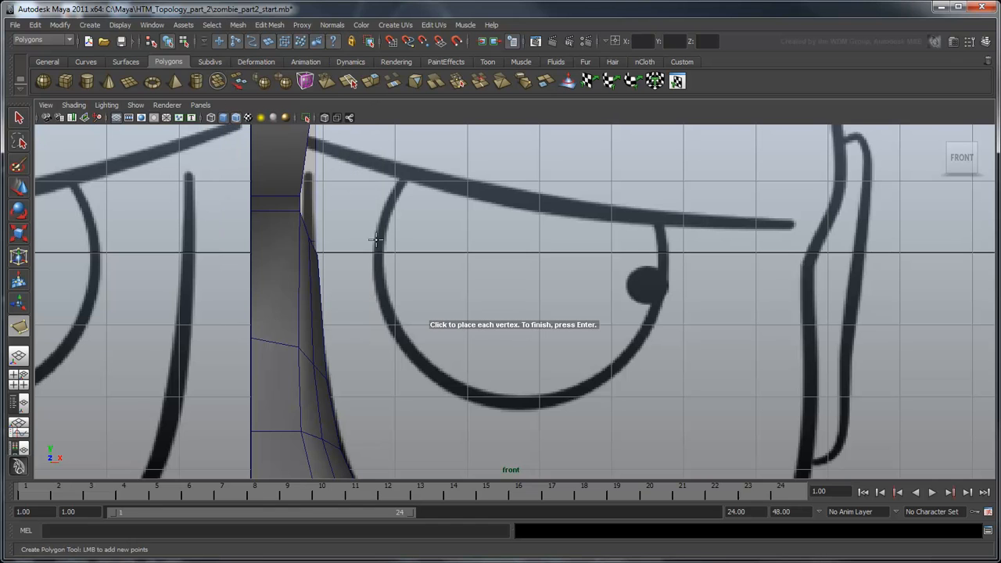
Place the first point of the eye outline face in front view with Create Polygon.
left_click(426, 370)
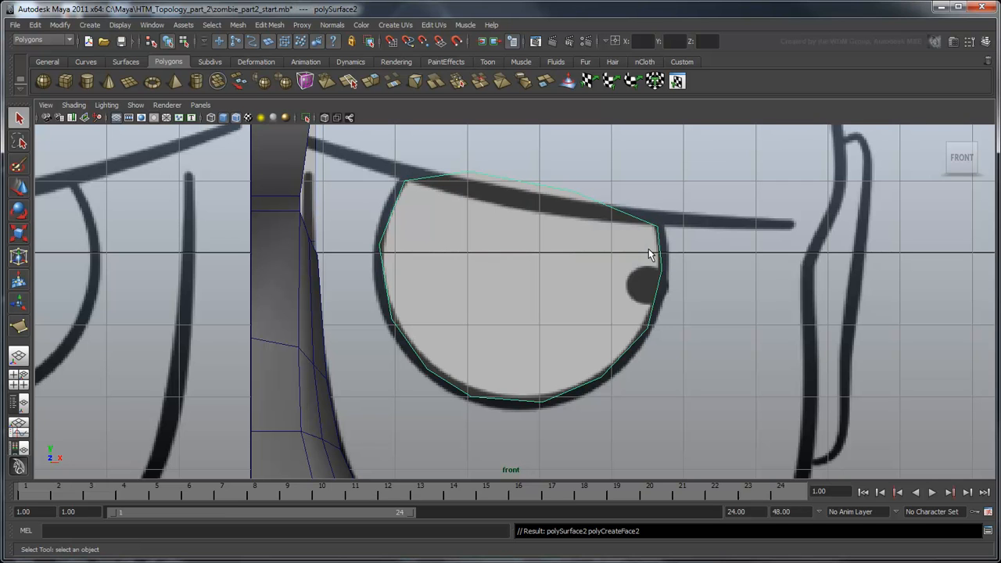
mouse_move(672, 259)
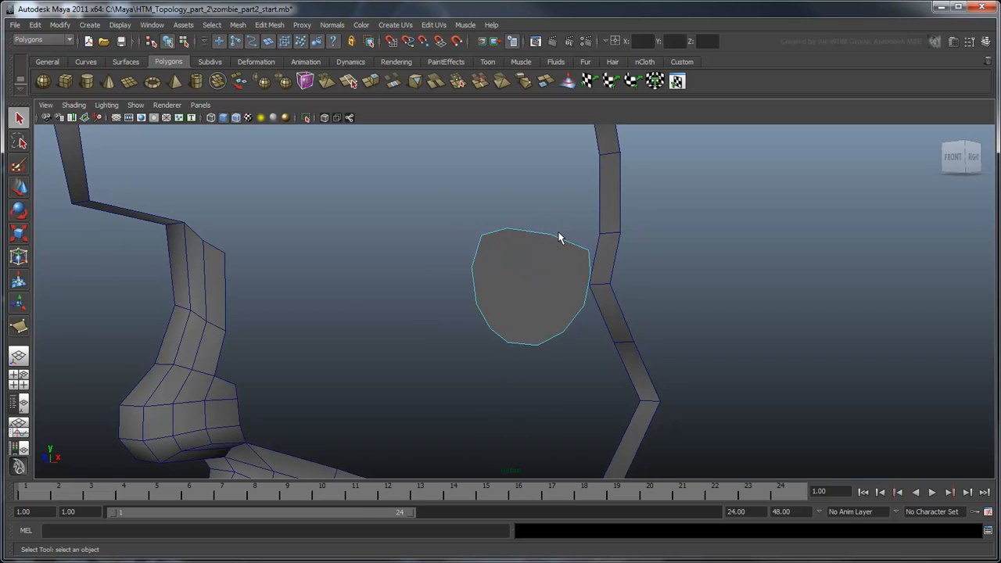
Extrude the eye face's border edges into a rim and switch to its vertices.
right_click(560, 238)
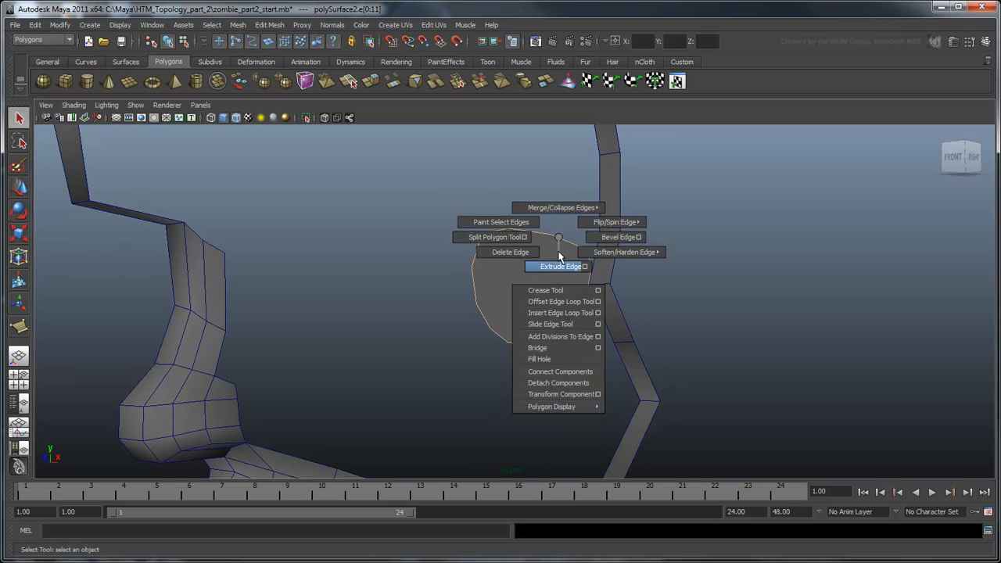
left_click(560, 266)
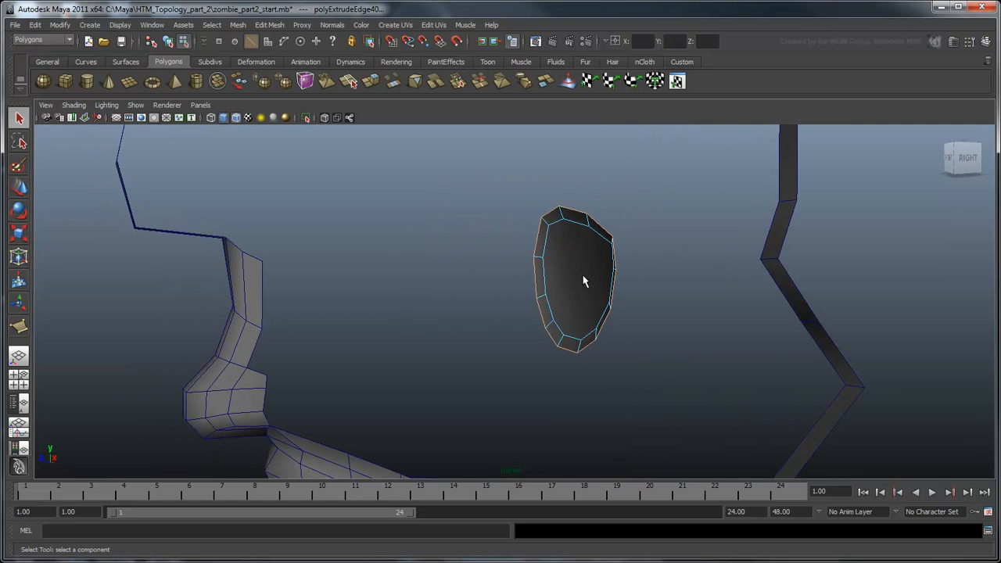
right_click(581, 281)
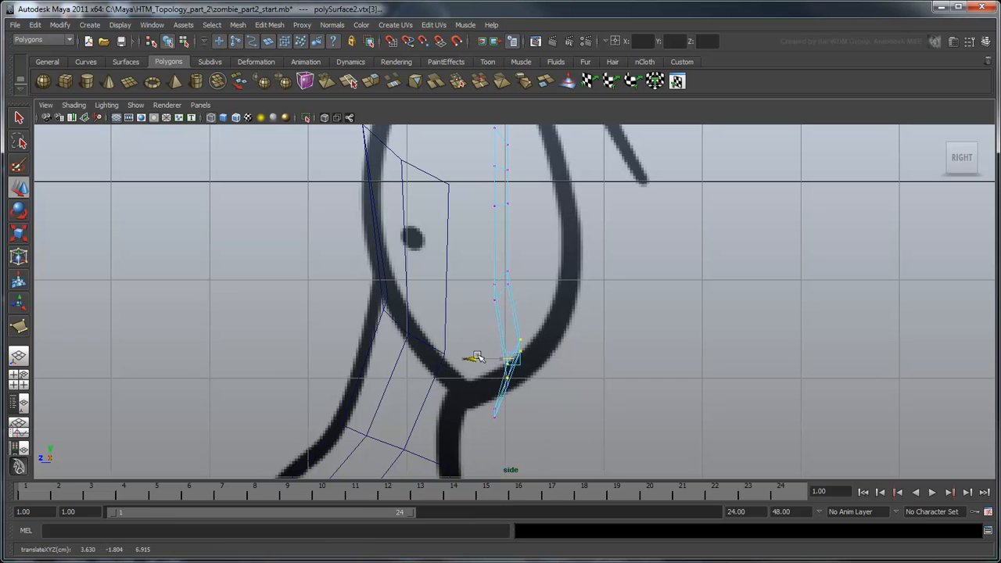
Move the lower ring vertices to the eye profile and the upper ones to the brow curve.
left_click_drag(513, 359, 563, 284)
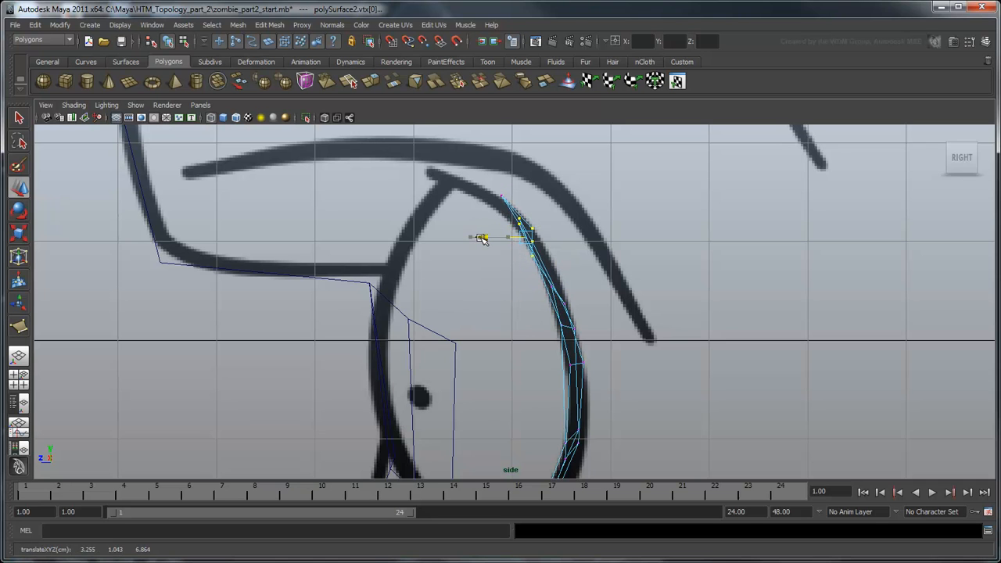
left_click_drag(482, 238, 503, 257)
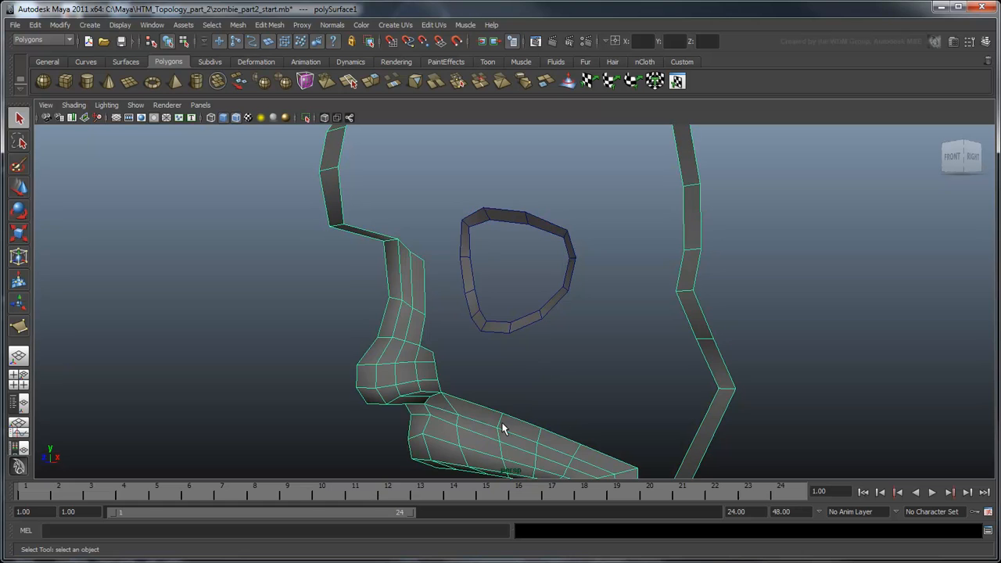
left_click(237, 25)
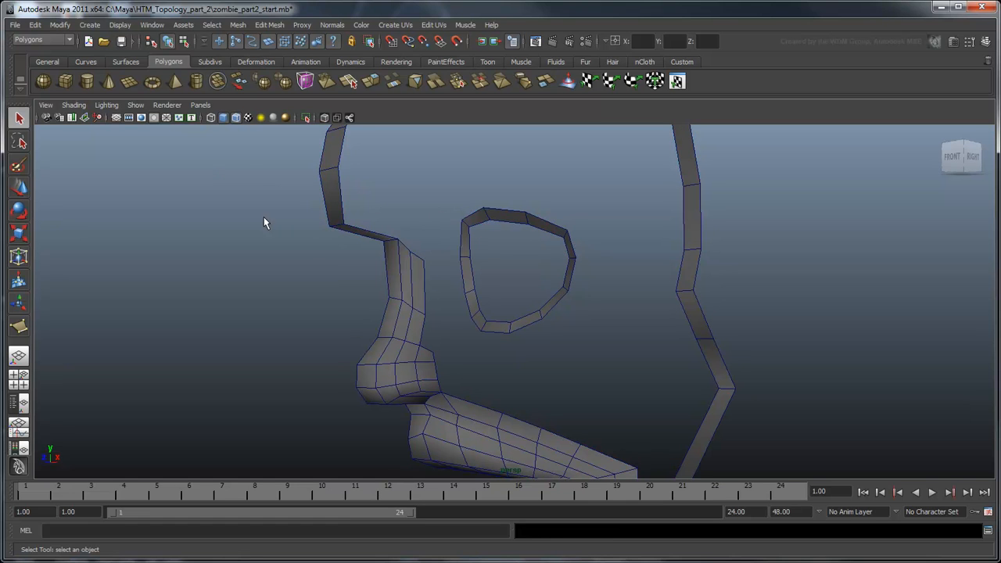
mouse_move(397, 296)
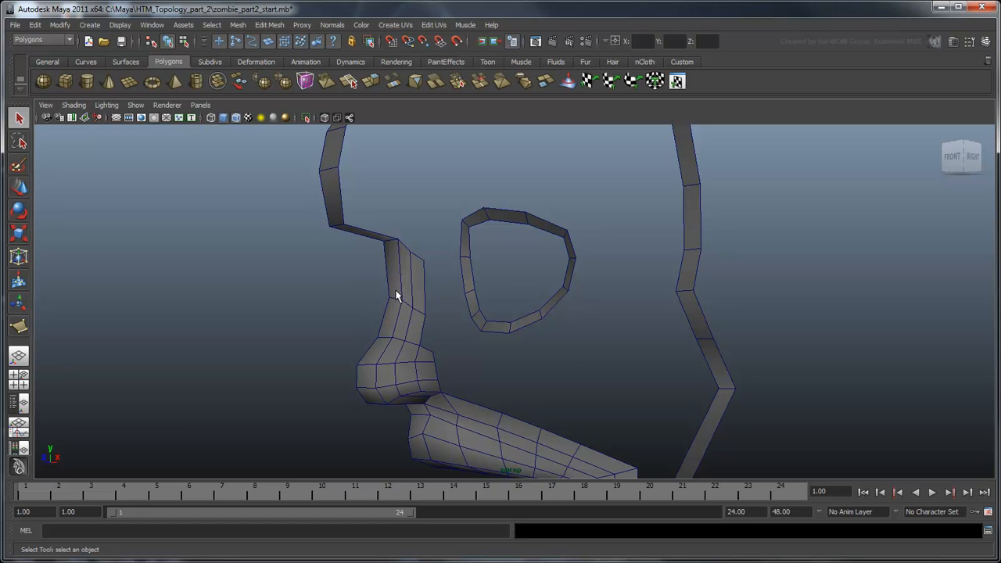
mouse_move(237, 141)
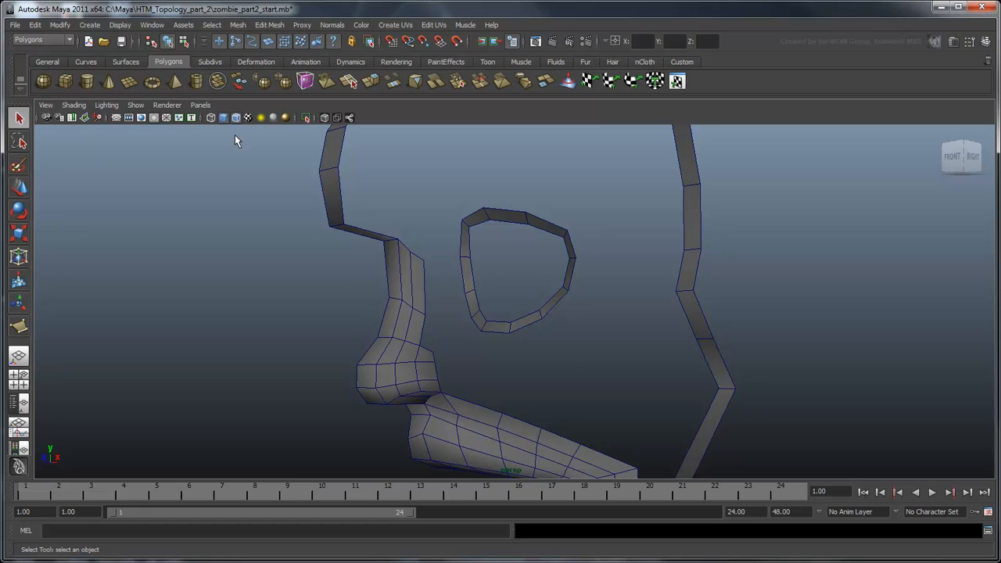
left_click(35, 25)
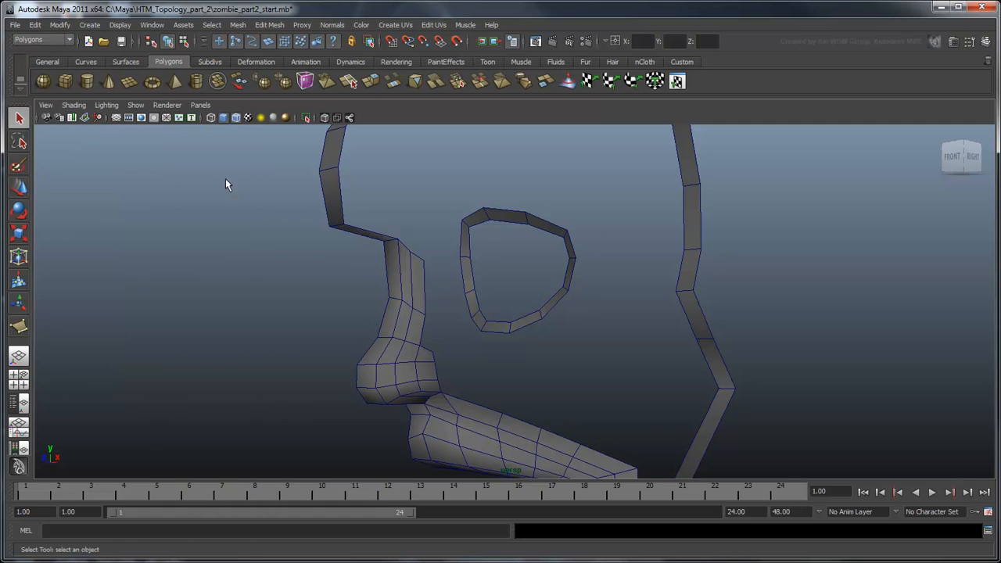
mouse_move(550, 312)
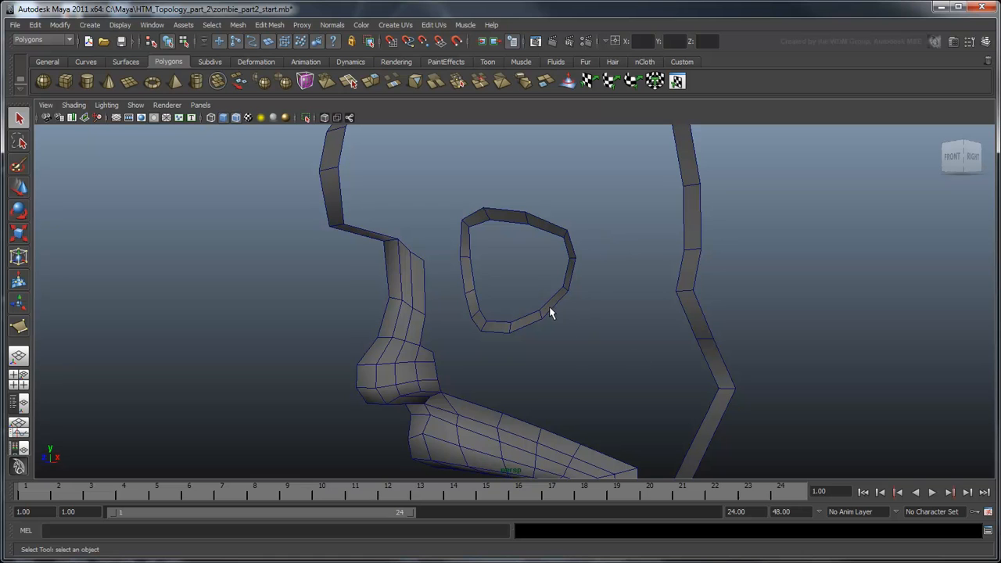
Extrude the selected eye ring border edge loop outward into a wider band of quads.
left_click(566, 283)
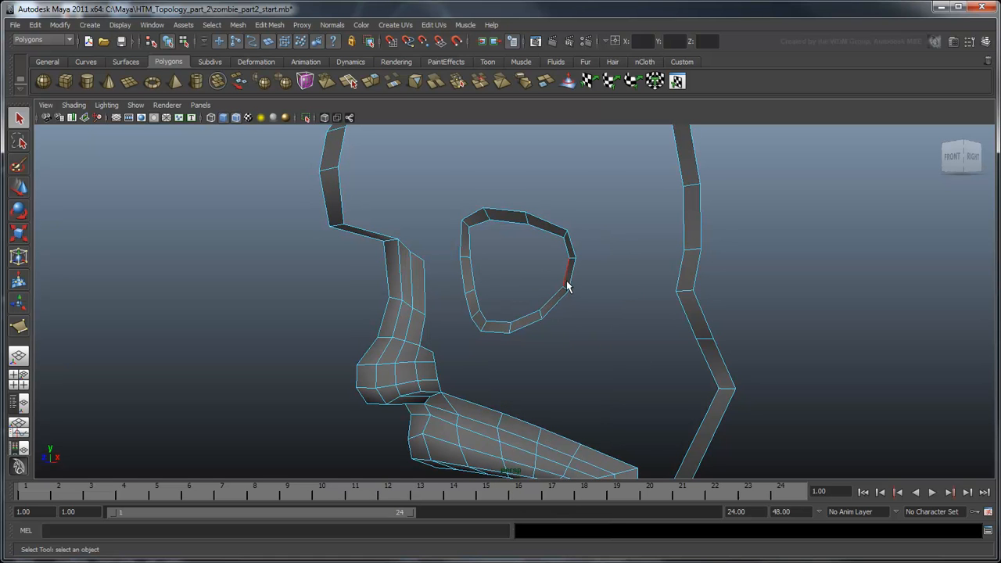
right_click(566, 285)
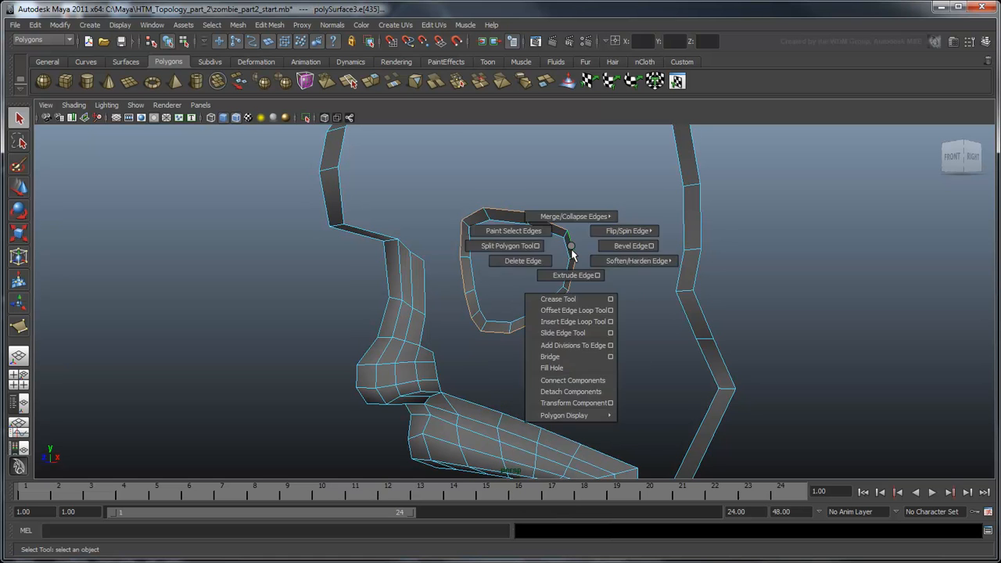
left_click(569, 275)
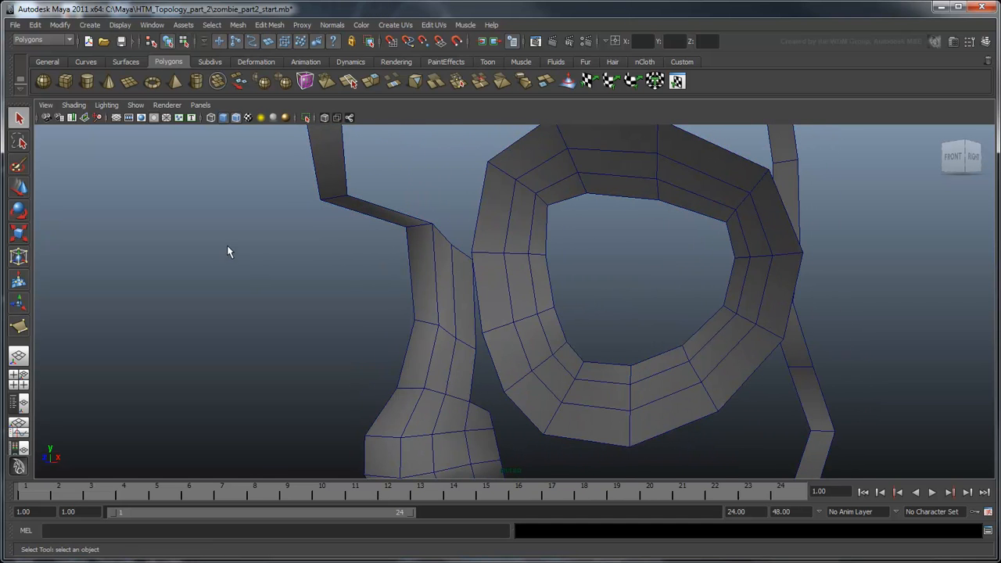
With the Merge Vertex Tool, drag a ring vertex onto its matching nose-strip vertex.
left_click(269, 25)
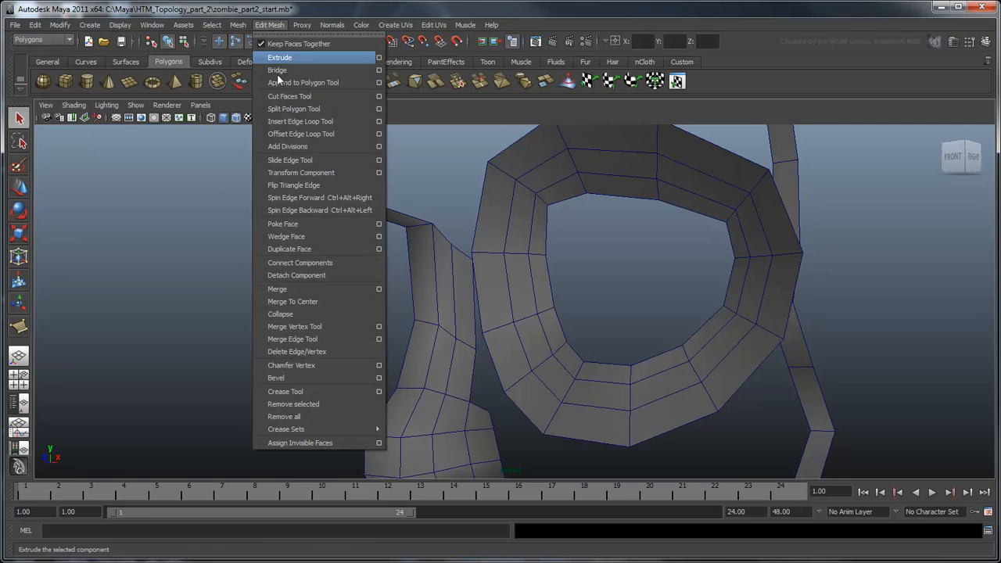
left_click(294, 327)
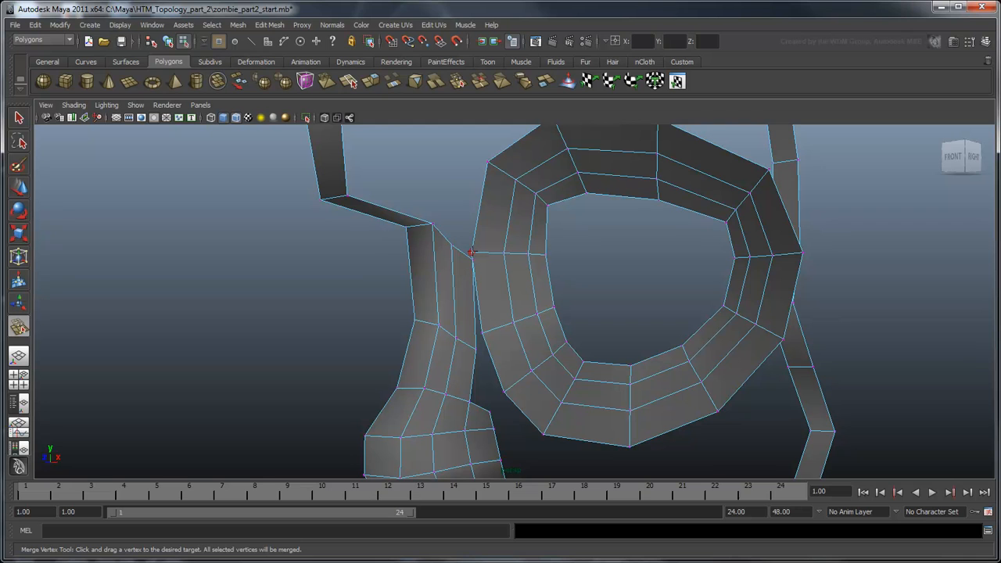
left_click_drag(469, 252, 481, 341)
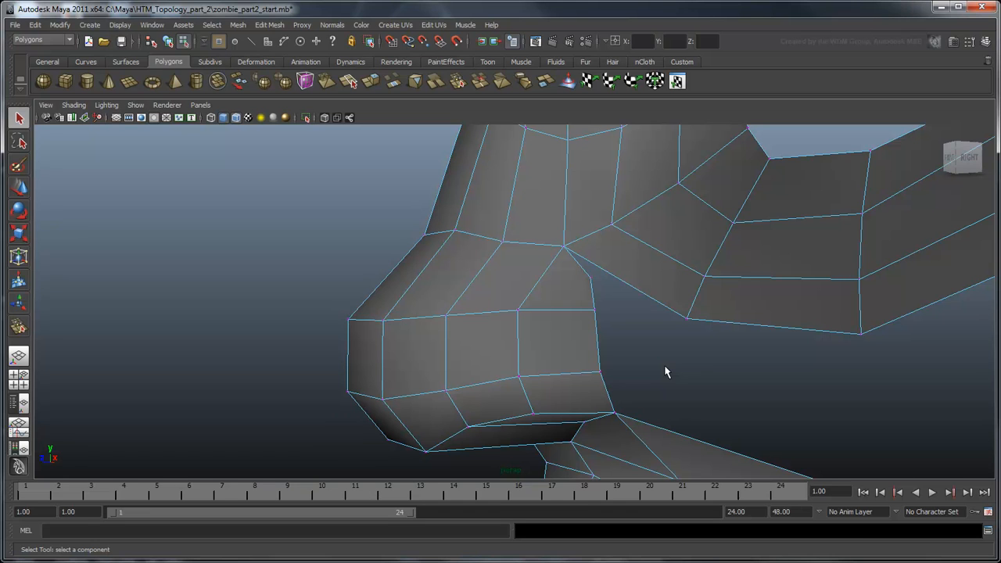
left_click(591, 279)
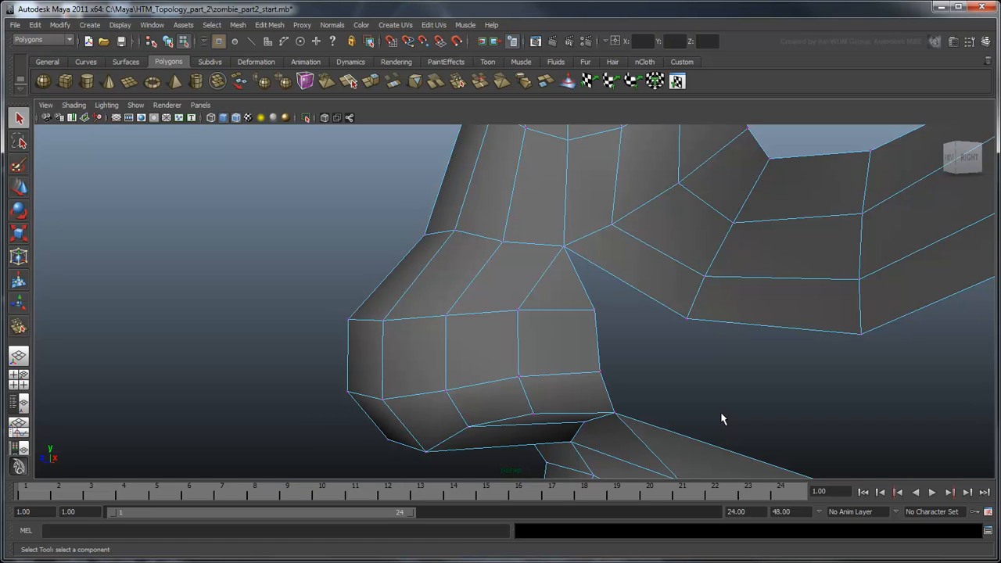
mouse_move(341, 154)
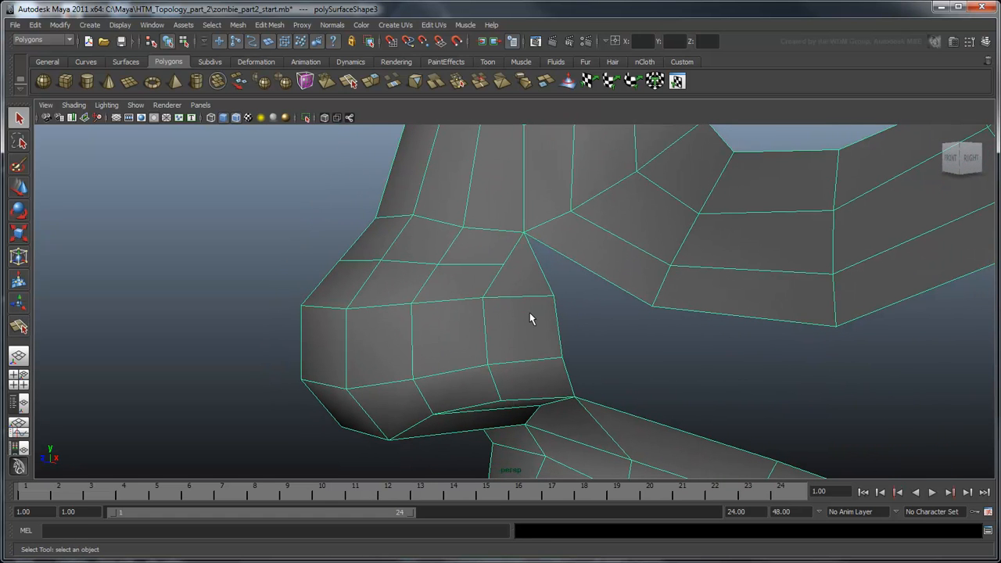
In vertex mode, move a nose-side vertex to reshape where the nose meets the eye band.
right_click(531, 319)
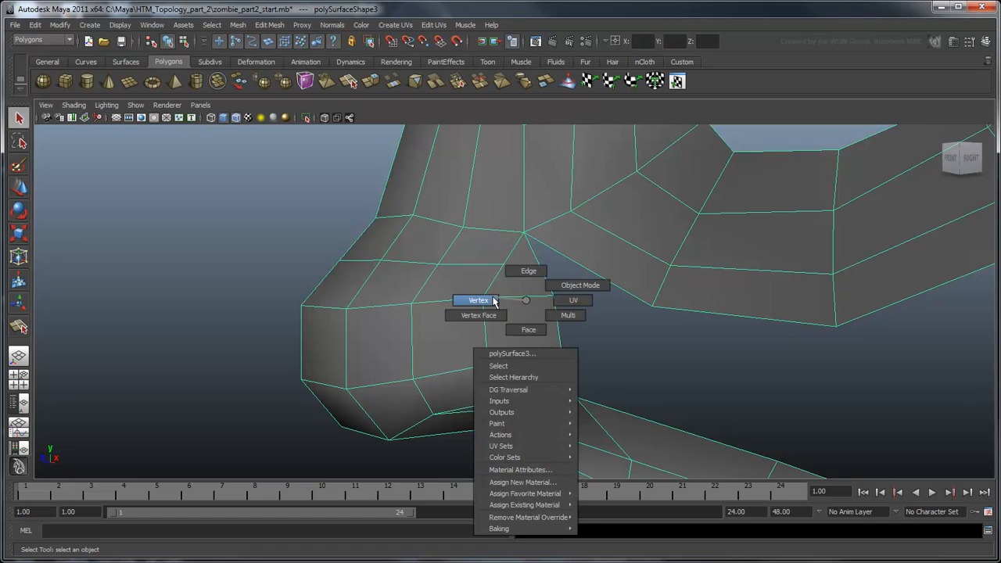
left_click(479, 301)
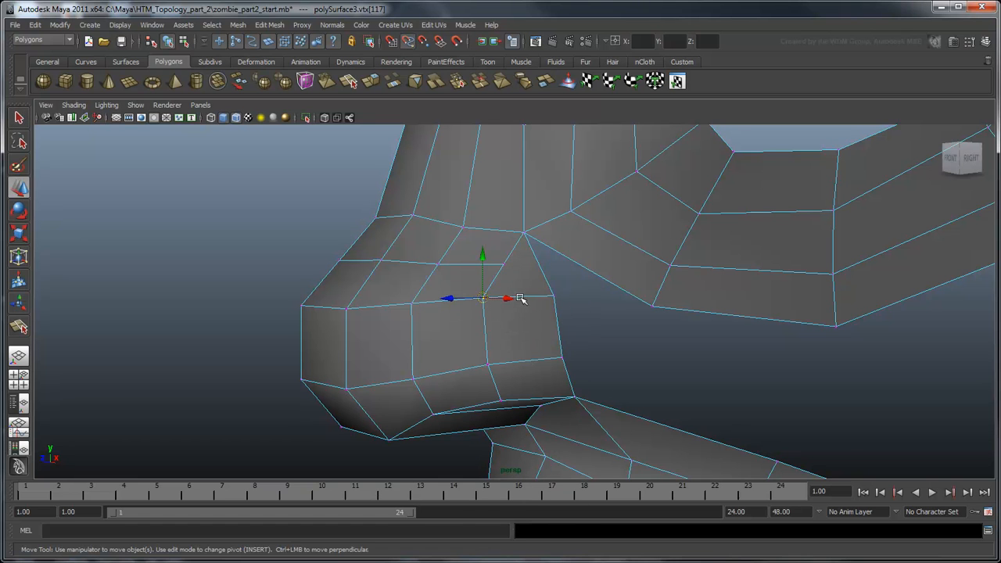
left_click_drag(506, 297, 413, 304)
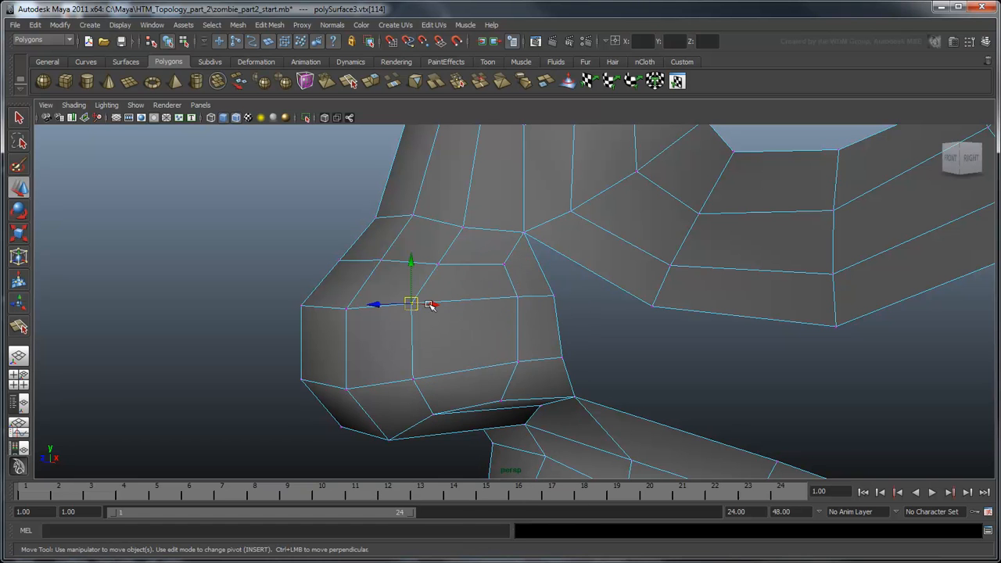
left_click_drag(413, 304, 441, 374)
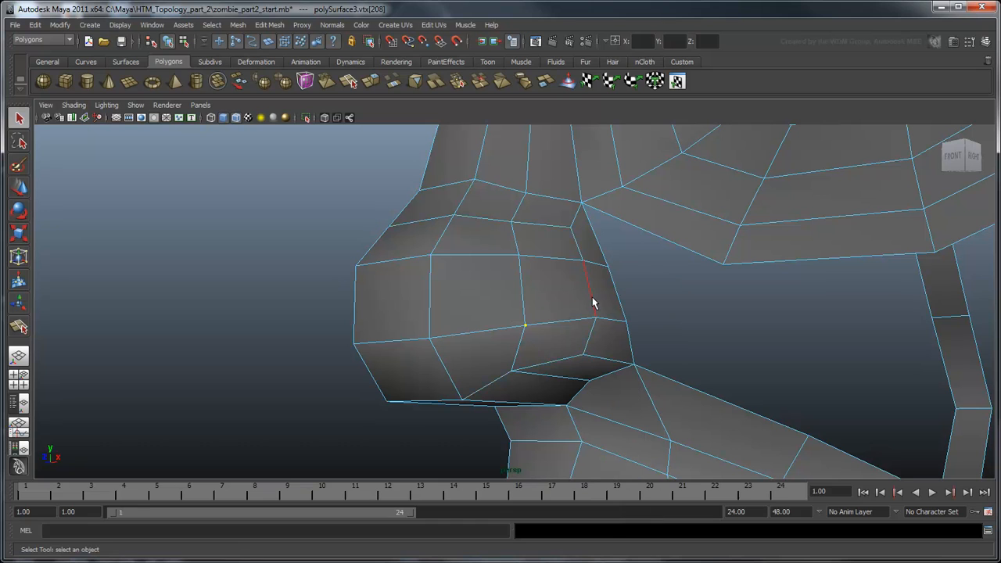
left_click(593, 305)
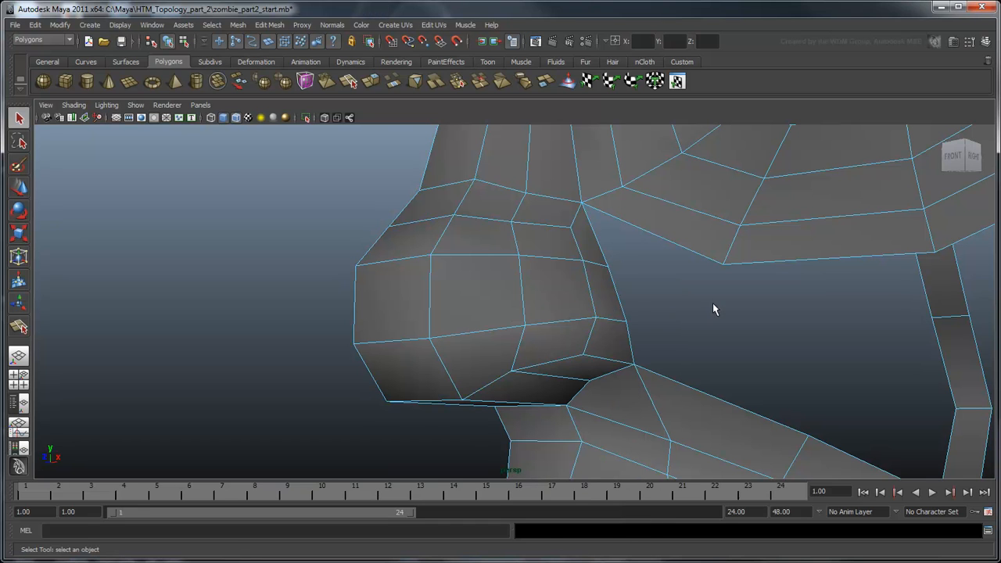
Orbit above the nose strip and start the Merge Vertex Tool for the upper ring join.
left_click_drag(713, 310, 571, 366)
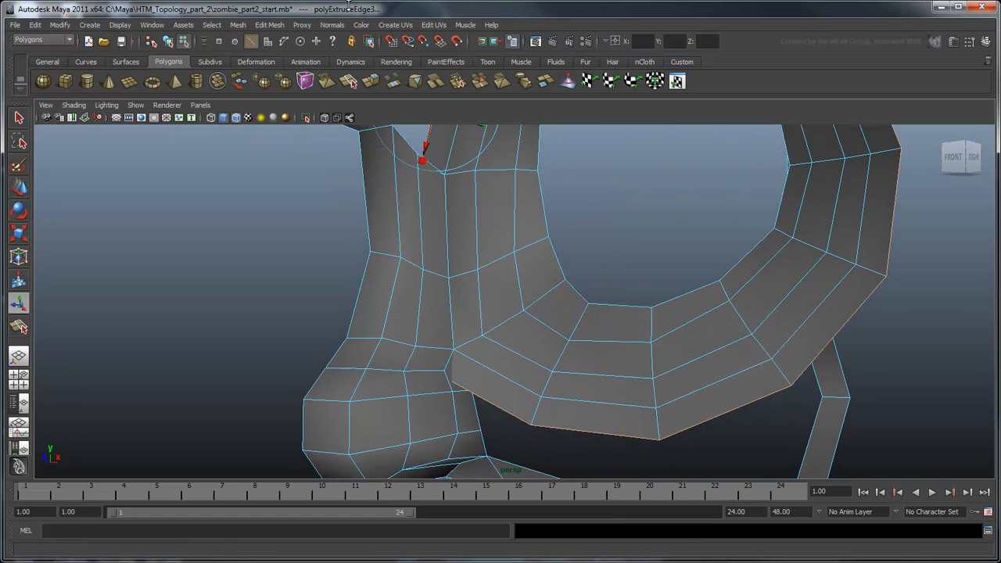
left_click(268, 25)
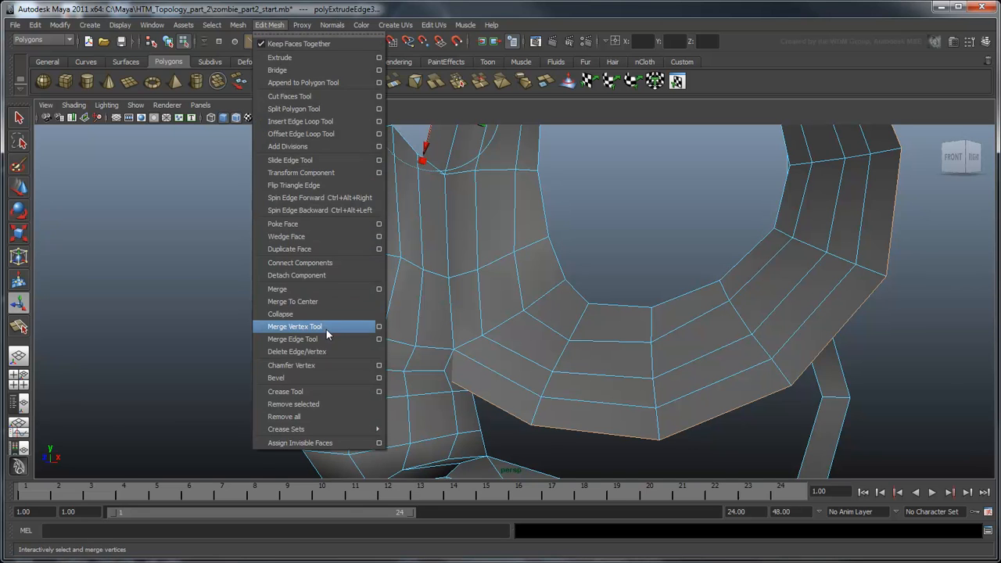
left_click(294, 327)
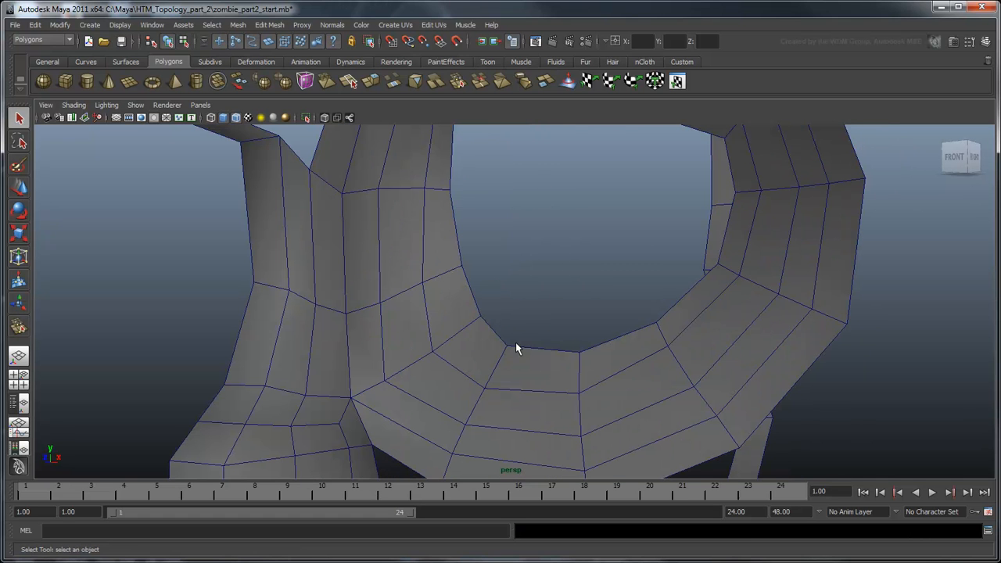
left_click_drag(516, 347, 579, 269)
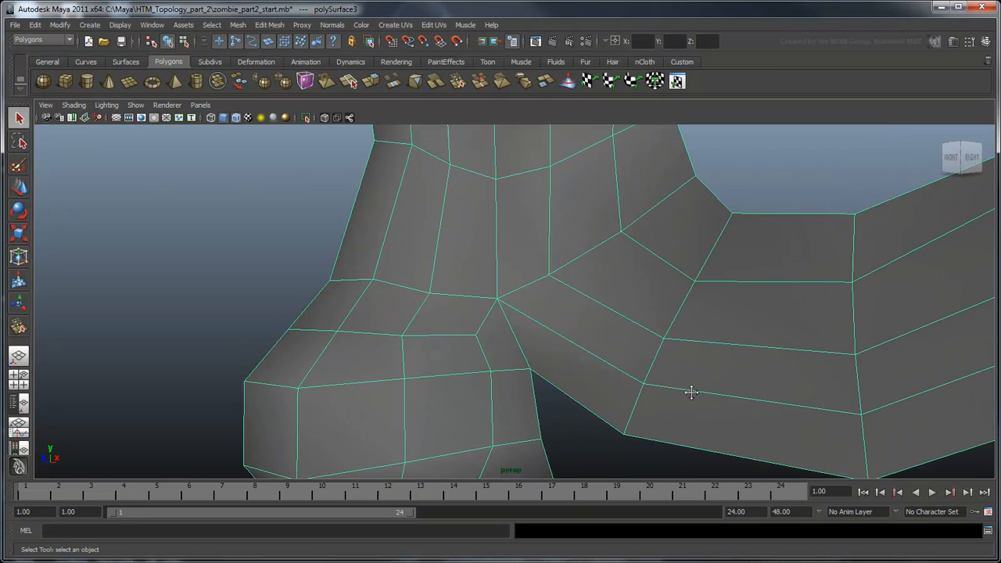
left_click(497, 300)
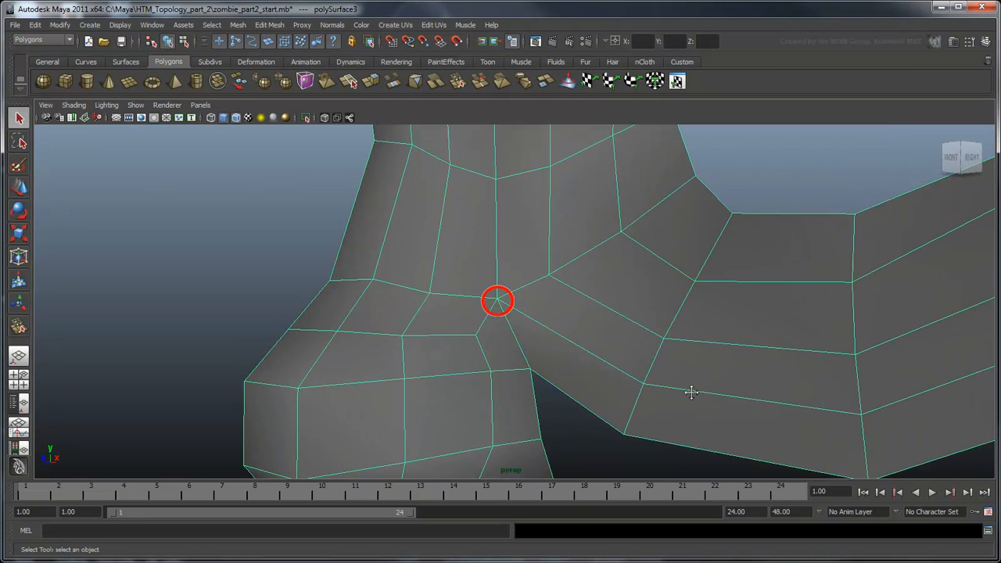
left_click(473, 337)
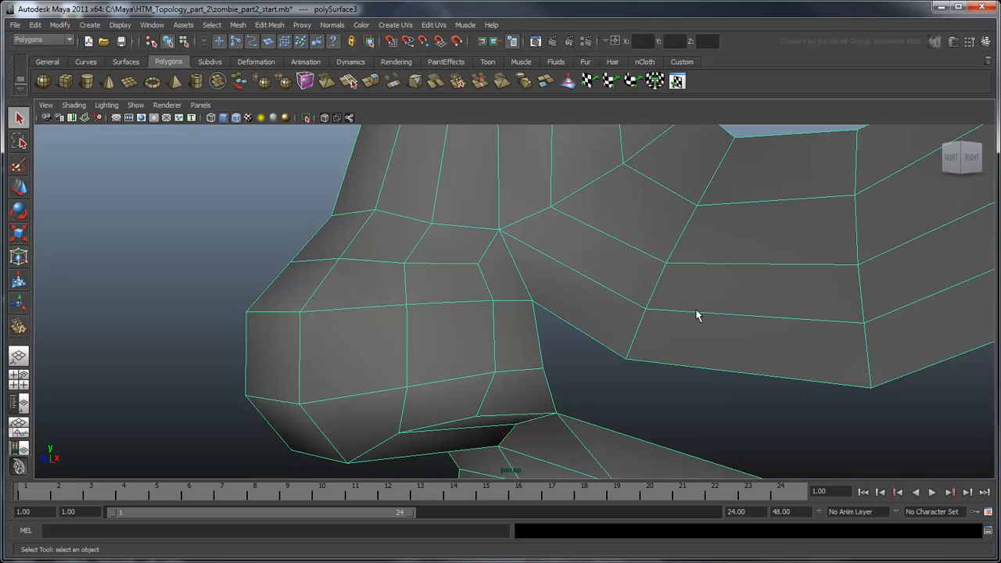
left_click_drag(696, 316, 652, 284)
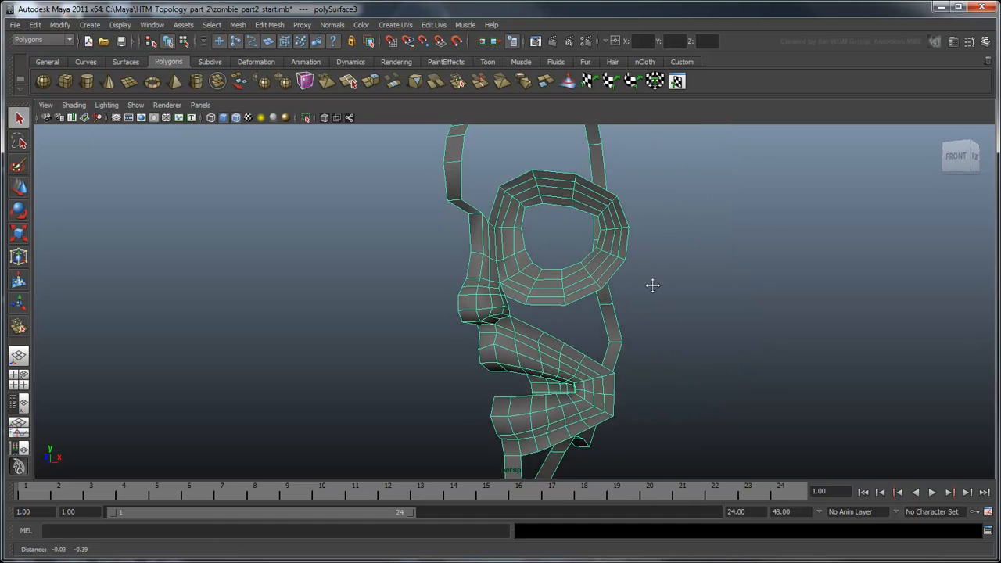